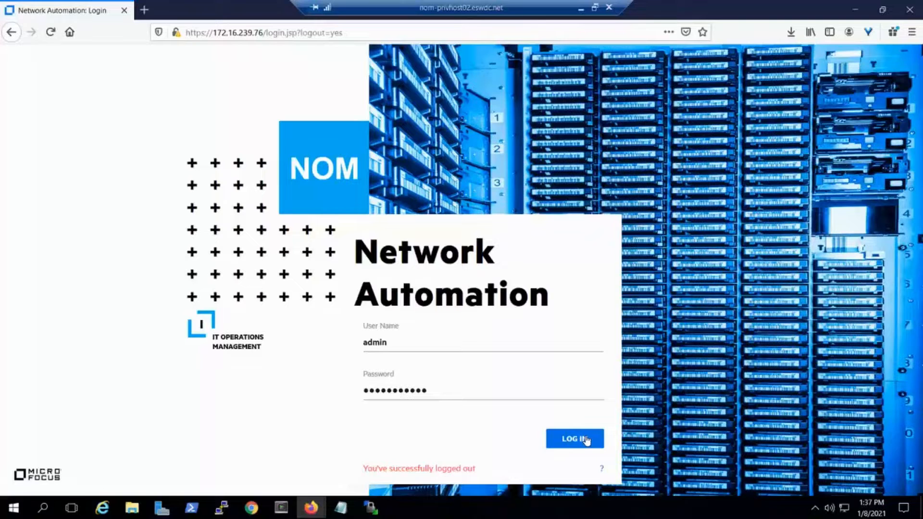
Sign in to Network Automation as admin, landing on the Home page
left_click(574, 439)
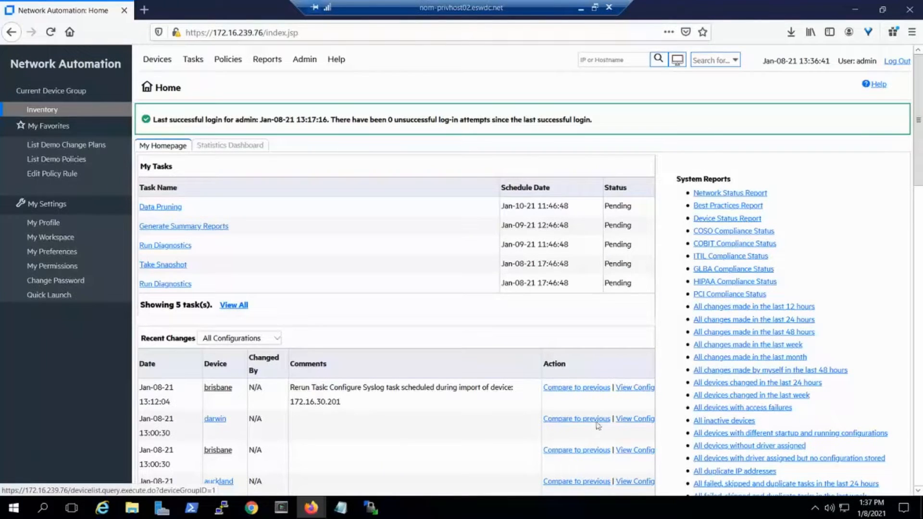
mouse_move(394, 179)
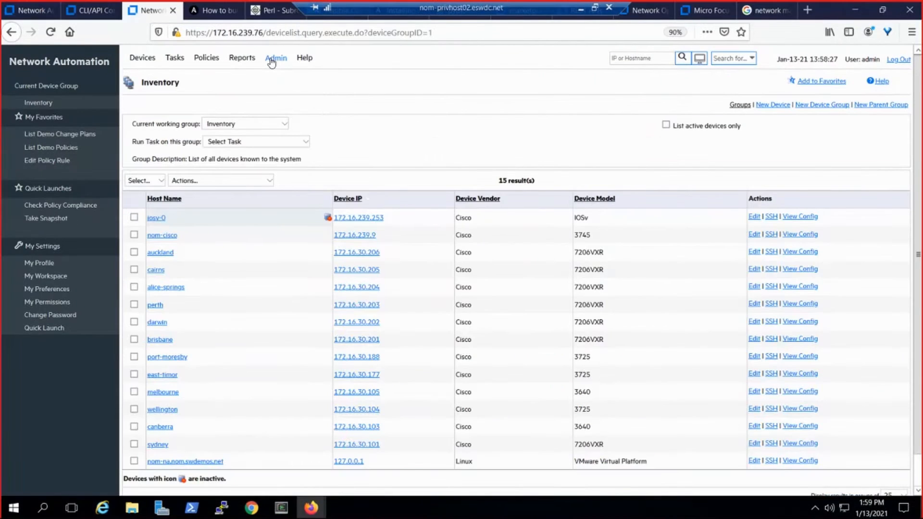
Review the server's Advanced Scripting settings, selecting the Scripting Language 5 interpreter path for ansible-playbook
left_click(275, 58)
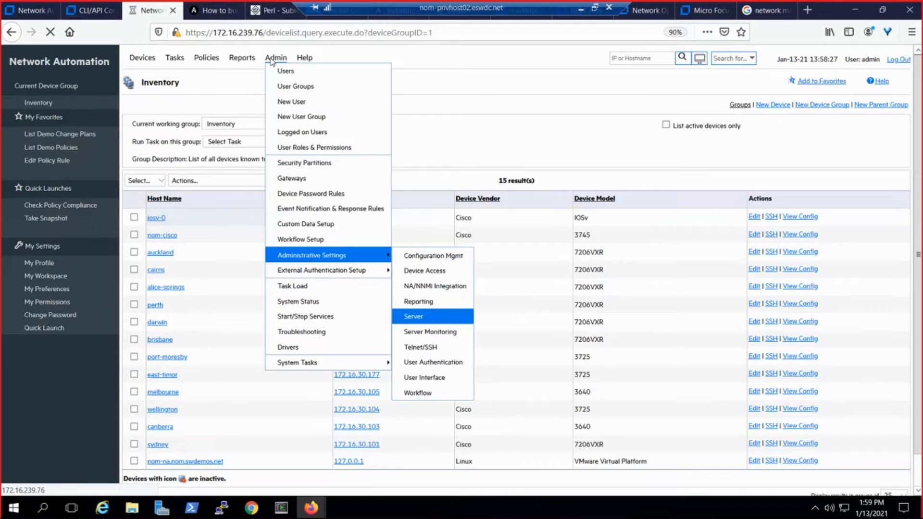
left_click(414, 316)
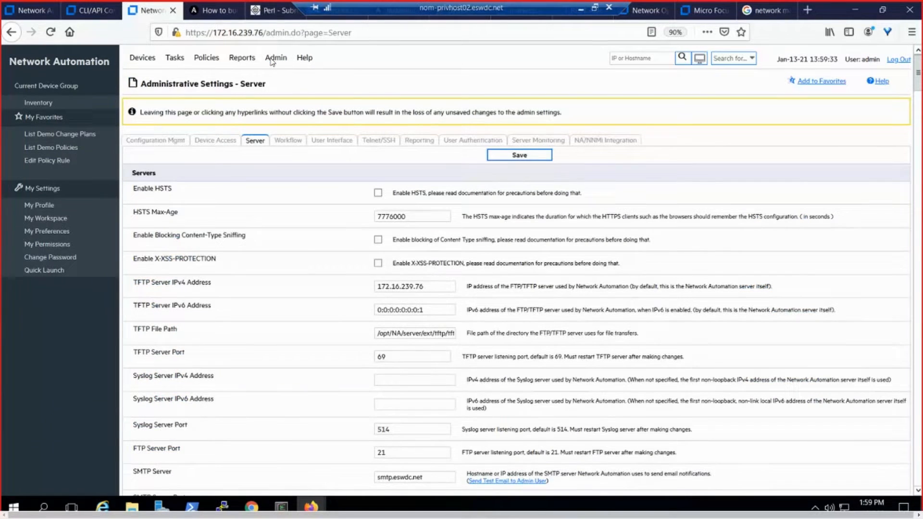
scroll("down", 3)
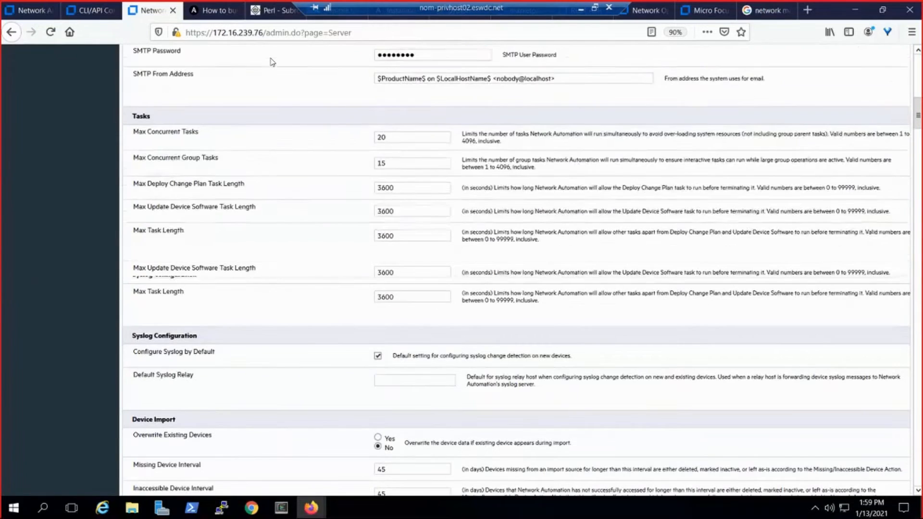
scroll("down", 3)
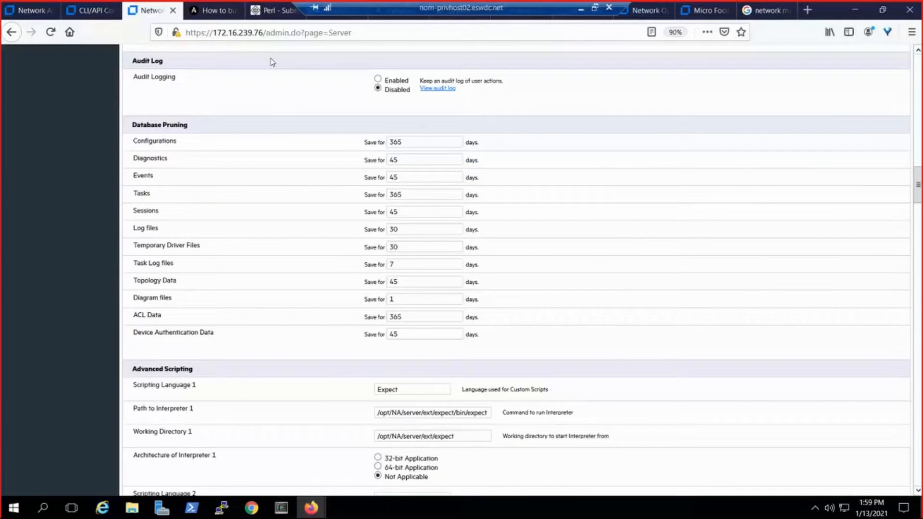
scroll("down", 3)
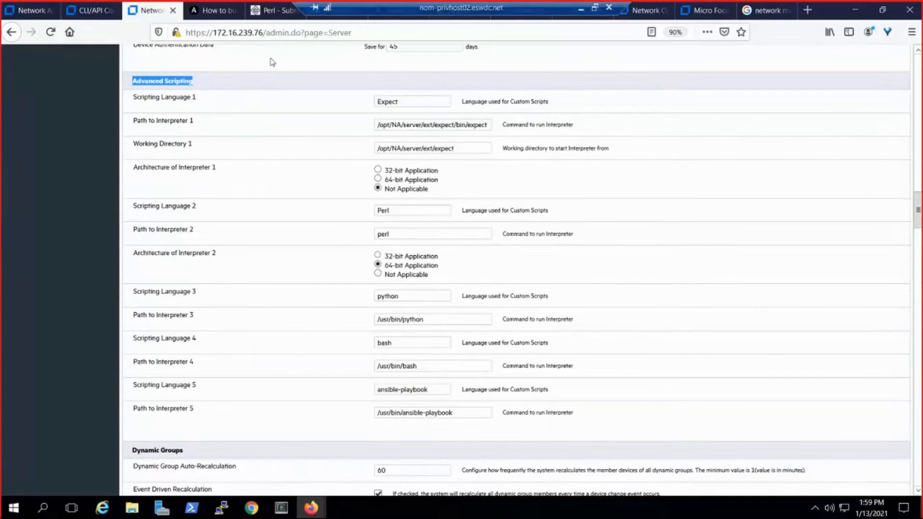
left_click(432, 124)
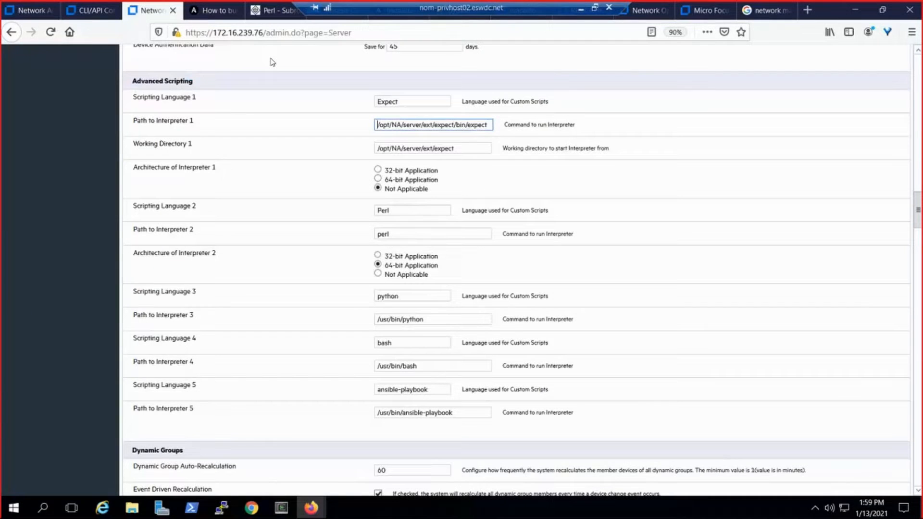
triple_click(433, 124)
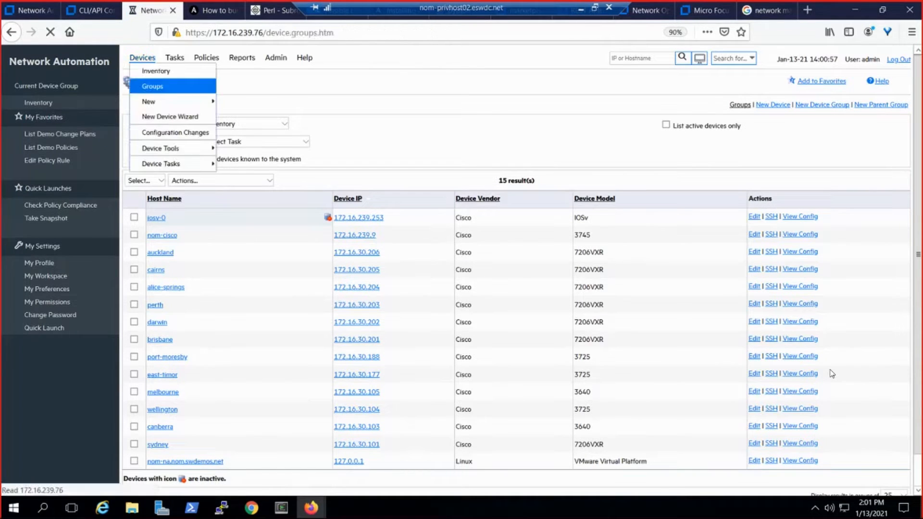
List the device groups Demo, Geographical Organization and ios via Devices > Groups
left_click(152, 85)
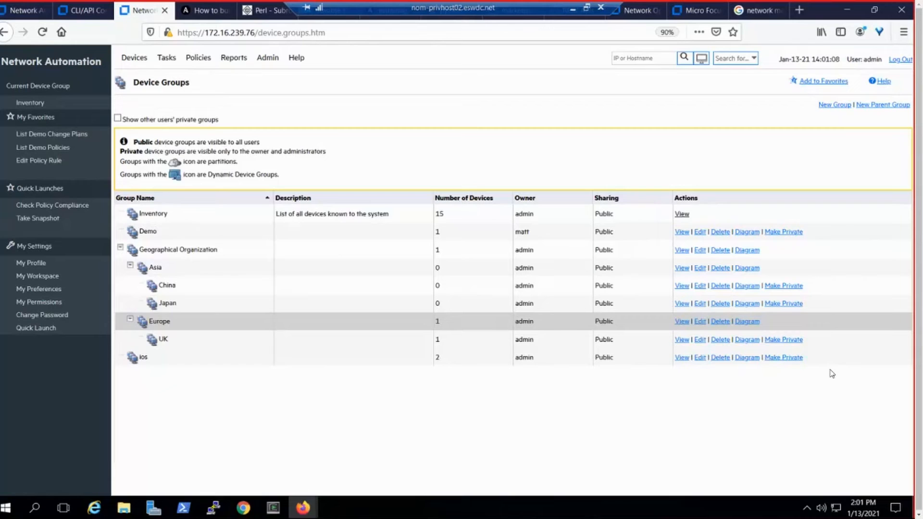
left_click(221, 506)
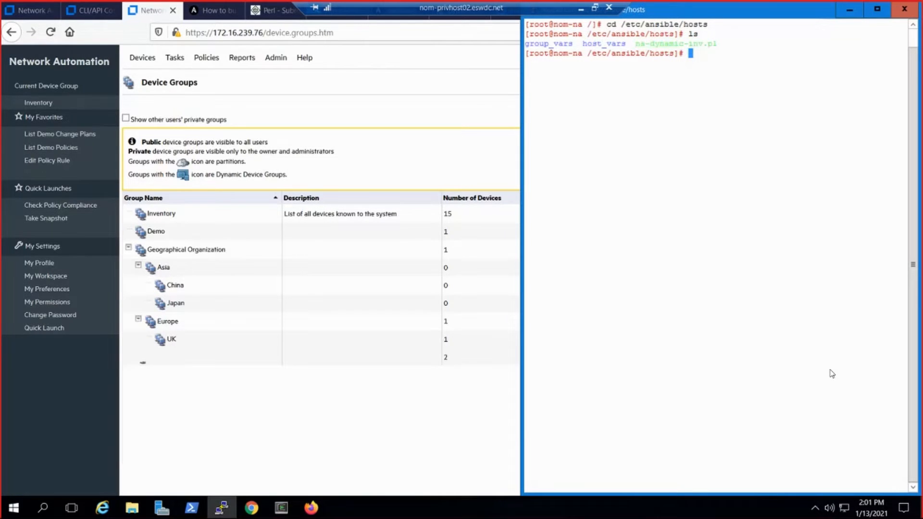
Run ./na-dynamic-inv.pl --list to print the device groups and hosts as JSON
type("./na-dynamic-inv.pl --list")
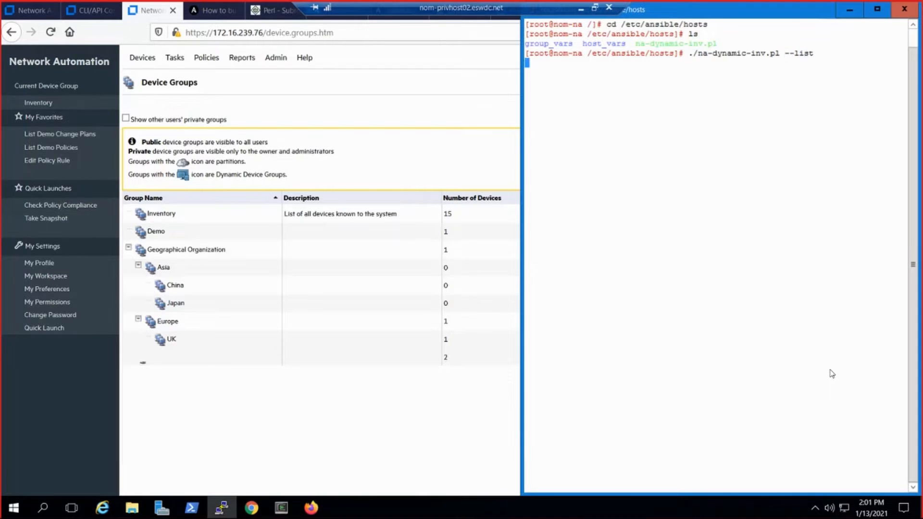
key("Return")
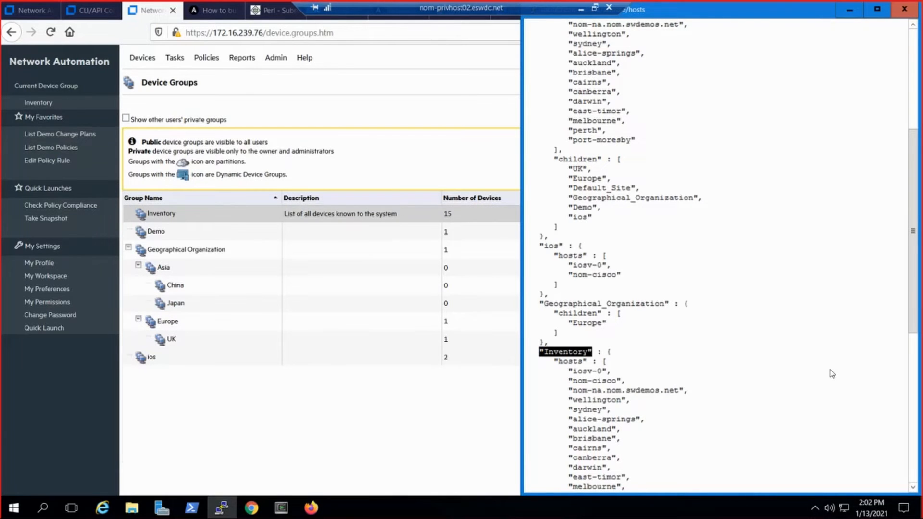
left_click(160, 213)
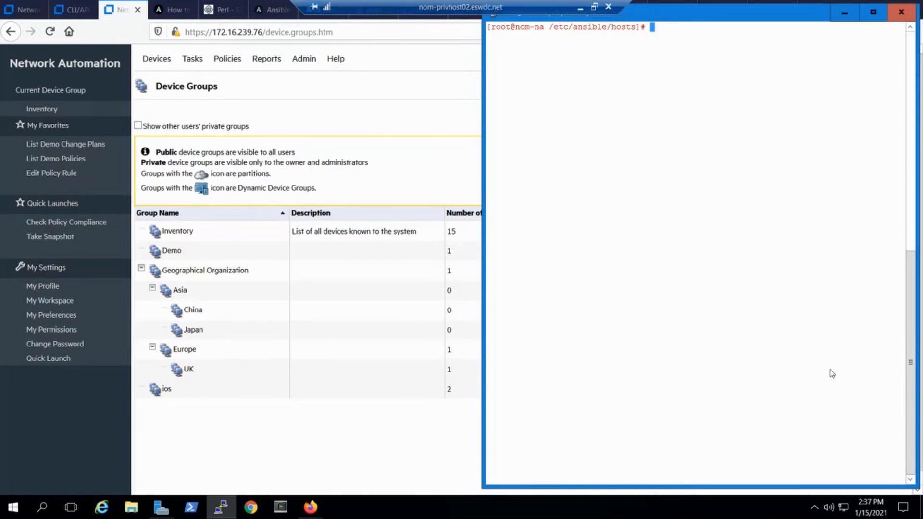
Change to /etc/ansible and start editing ansible.cfg in vim
type("cd /etc")
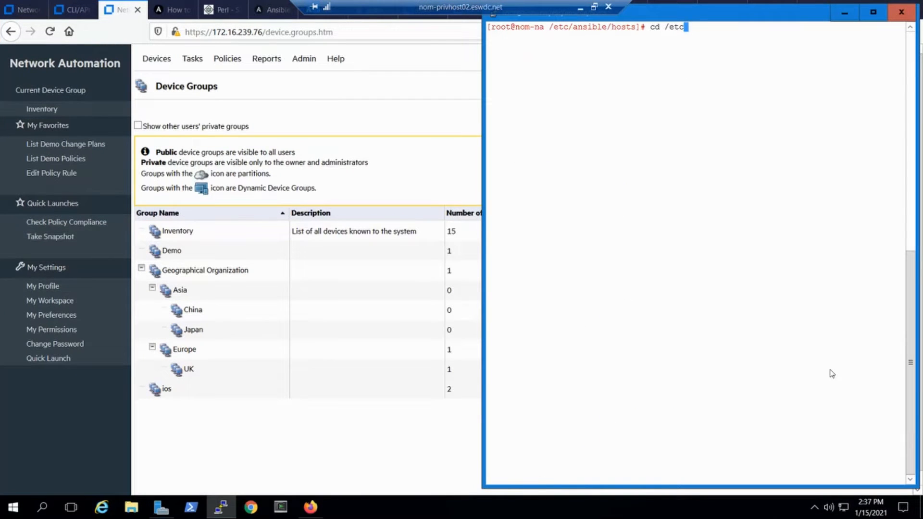
type("/ansible")
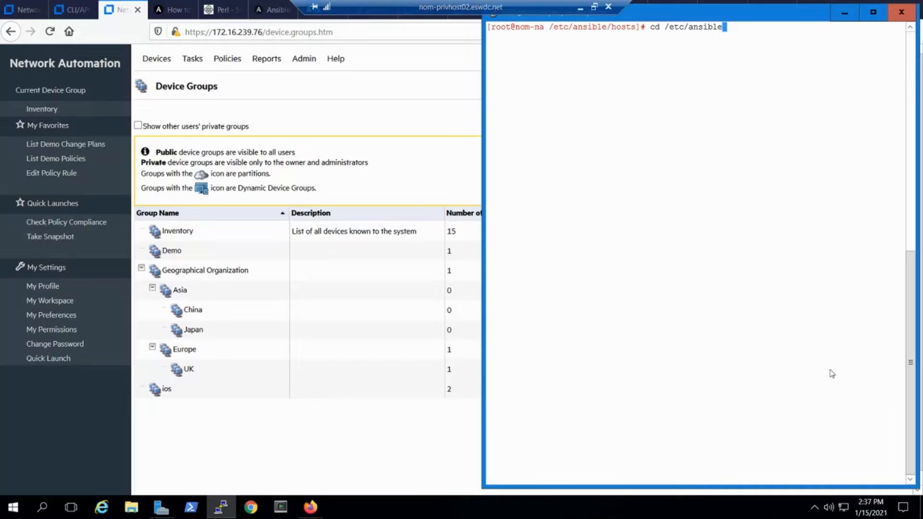
type("vim ansible.cfg")
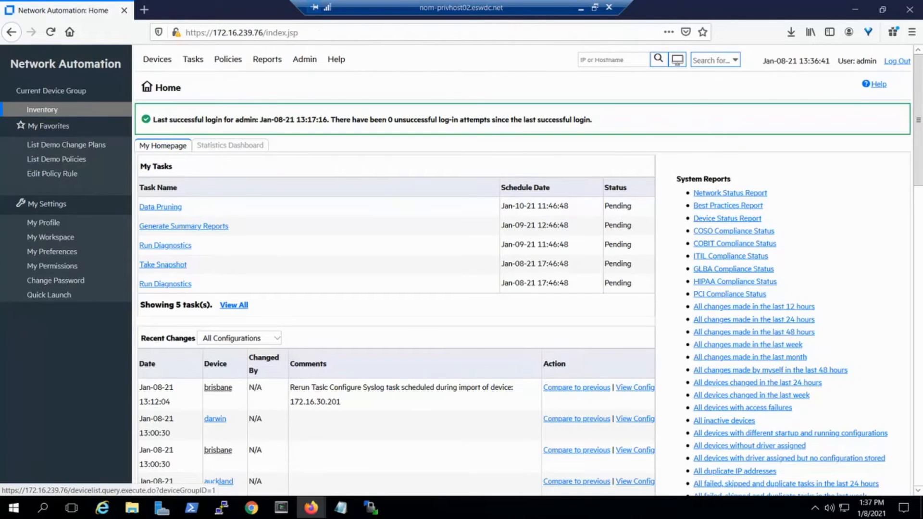
List the Demo change plans from My Favorites, showing ten plans including ansible-playbook ones
left_click(67, 145)
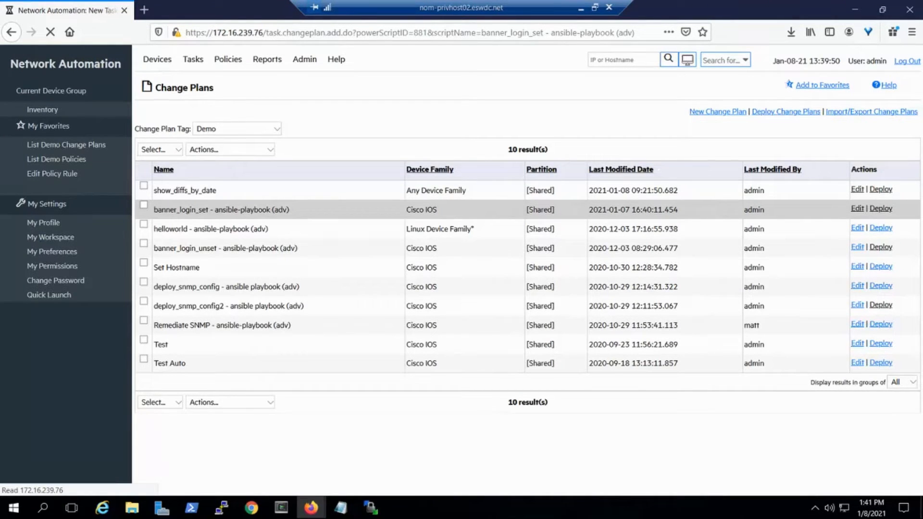
Deploy banner_login_set to the nom-cisco device (172.16.239.9) and review the task options
left_click(881, 209)
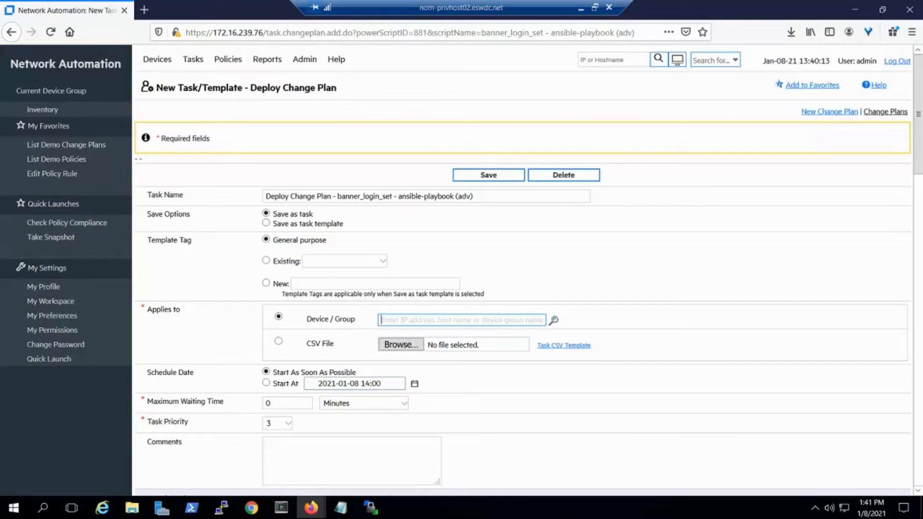
type("nom-cisco)")
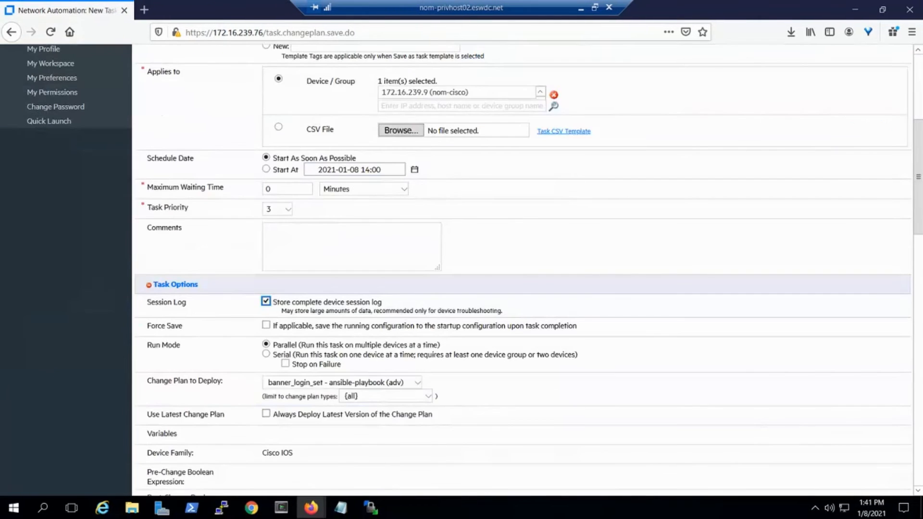
scroll("down", 3)
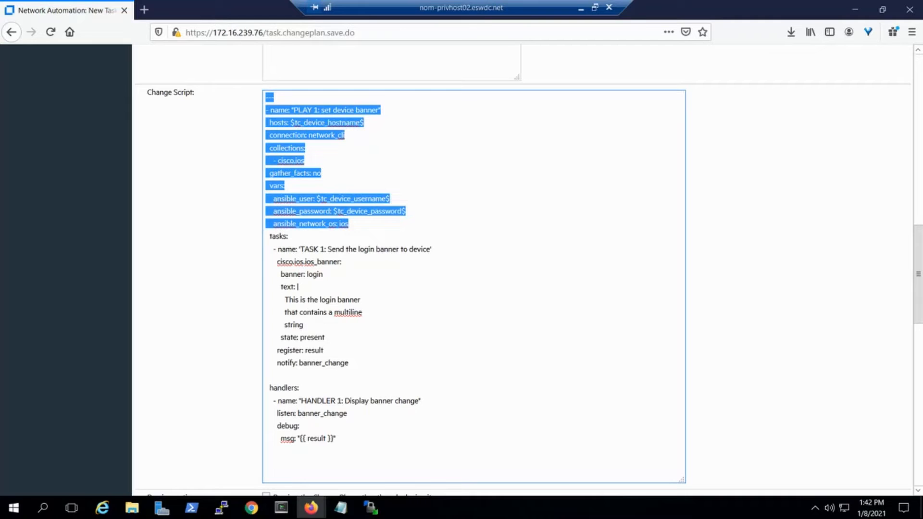
left_click(265, 237)
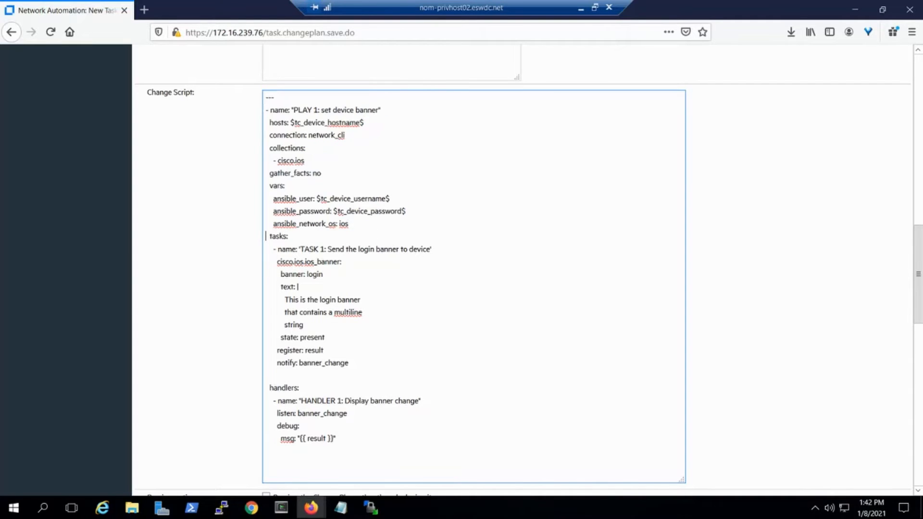
left_click_drag(265, 237, 349, 362)
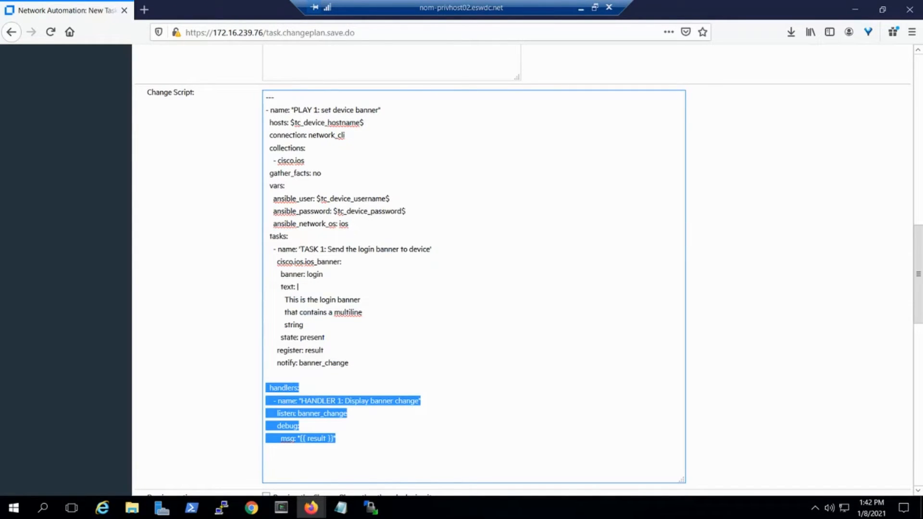
scroll("down", 3)
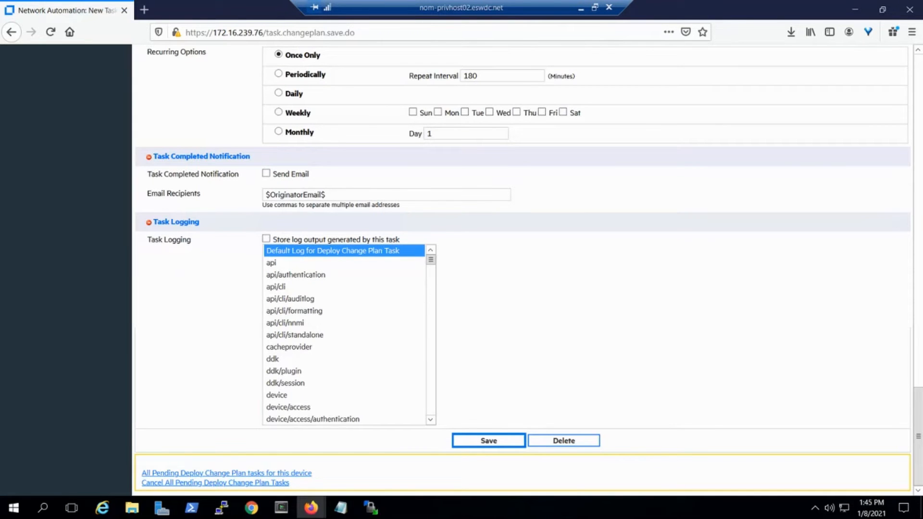
Save the deploy task and read its Result Details and PLAY RECAP: changed=1, failed=0
left_click(487, 440)
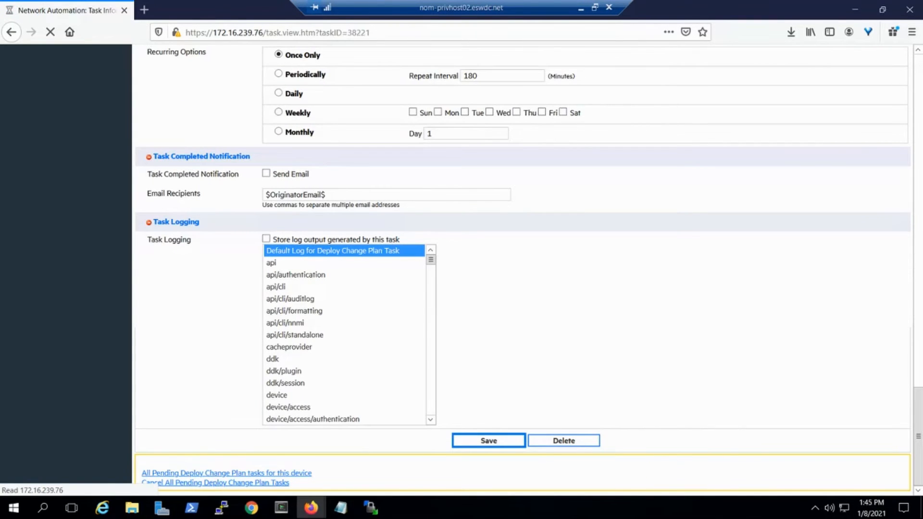
left_click(487, 440)
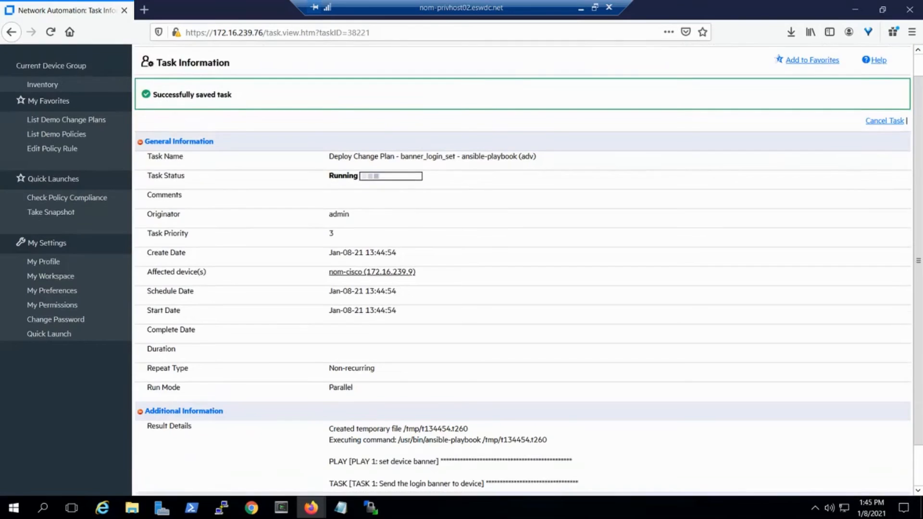
scroll("down", 3)
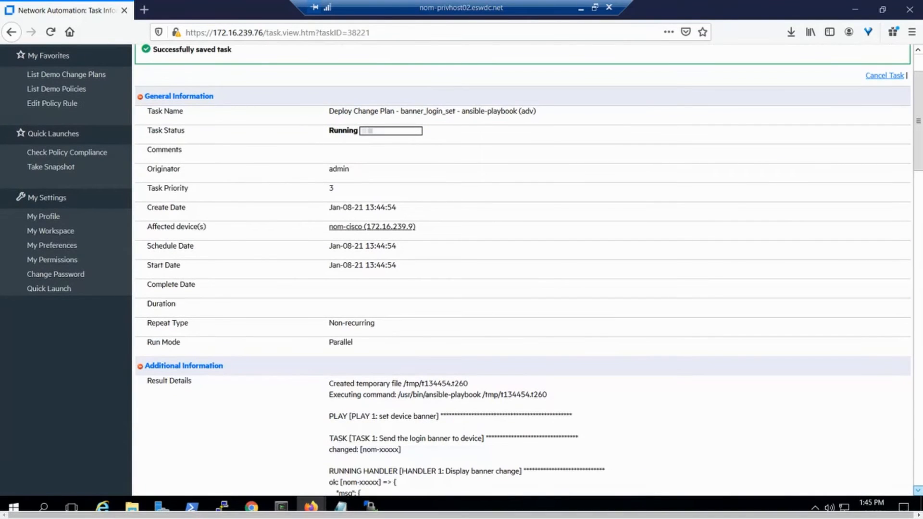
scroll("down", 3)
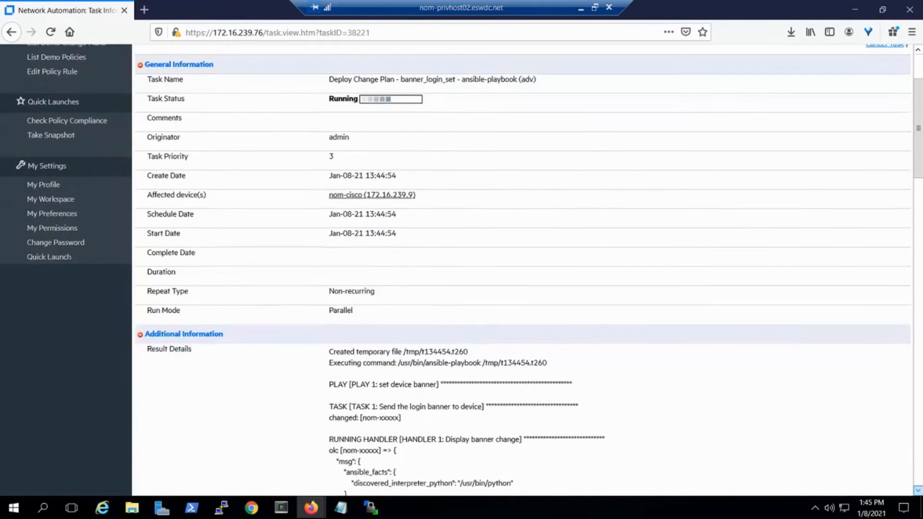
scroll("down", 3)
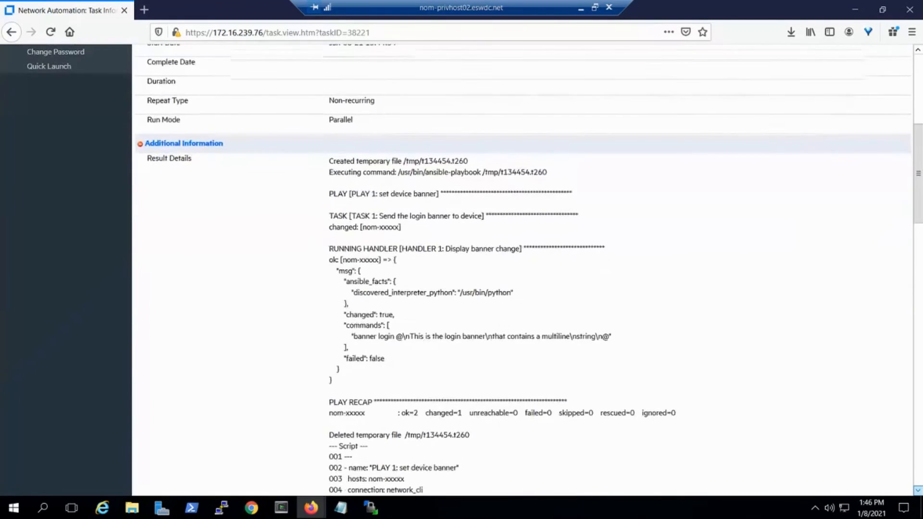